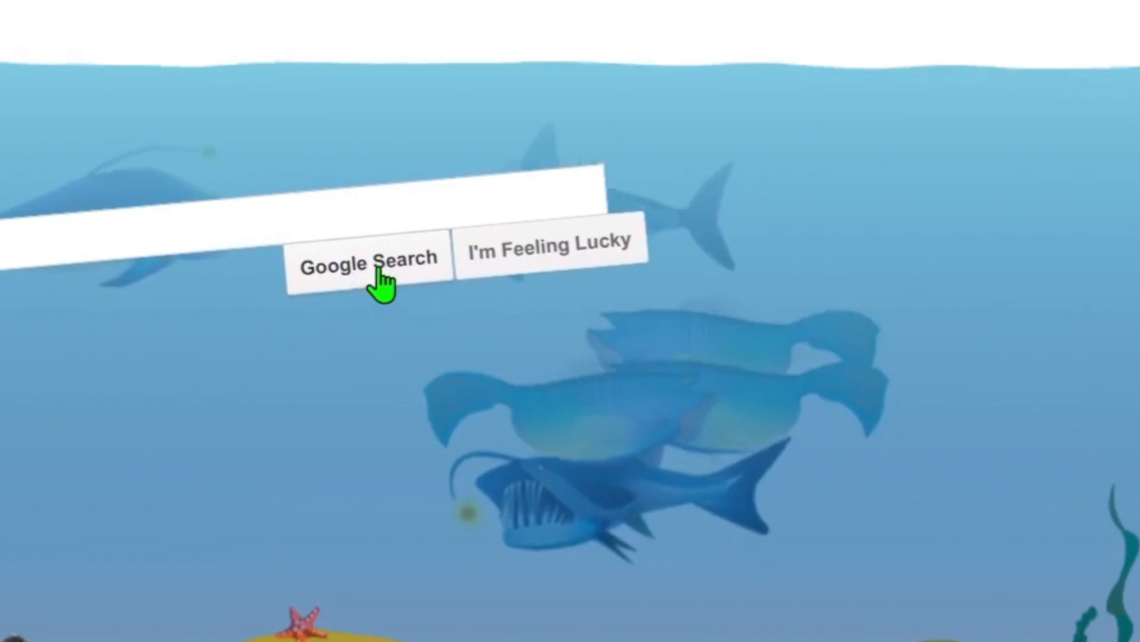
Scroll down elgoog.im/thanos as the snap dusts away half the search results.
{"action": "left_click", "coordinate": [364, 270]}
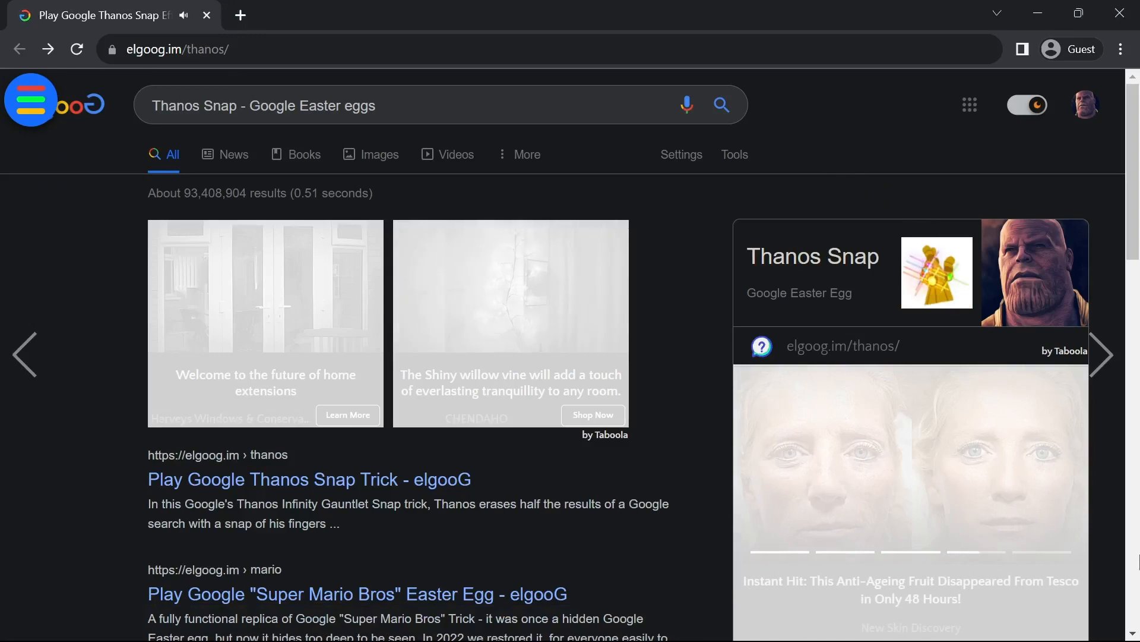
{"action": "scroll", "scroll_direction": "down", "scroll_amount": 3}
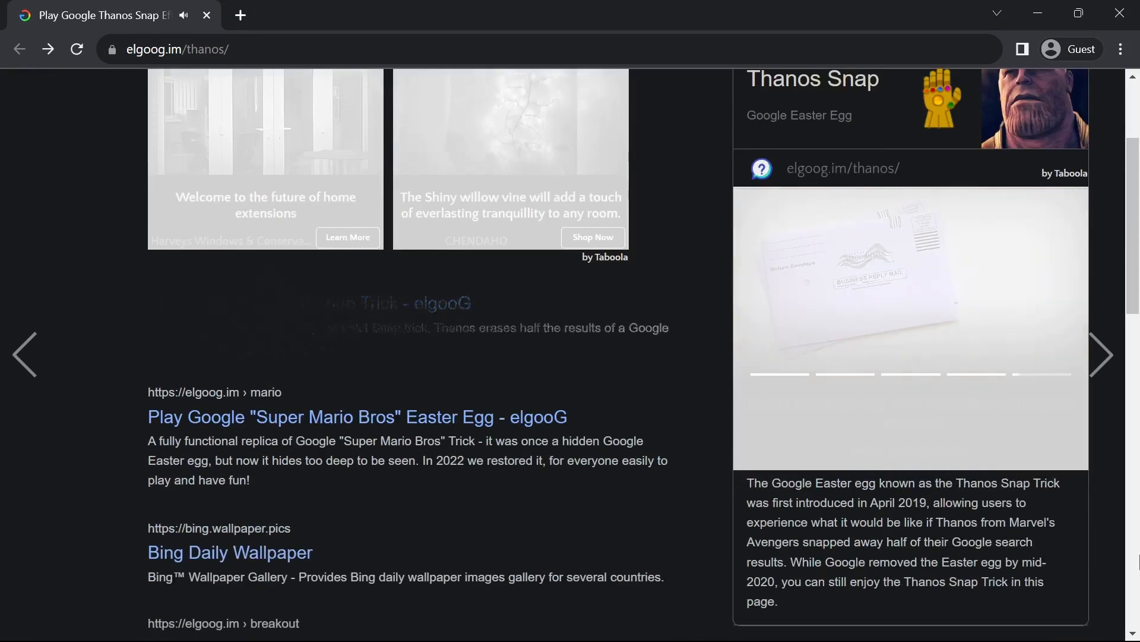
{"action": "scroll", "scroll_direction": "down", "scroll_amount": 3}
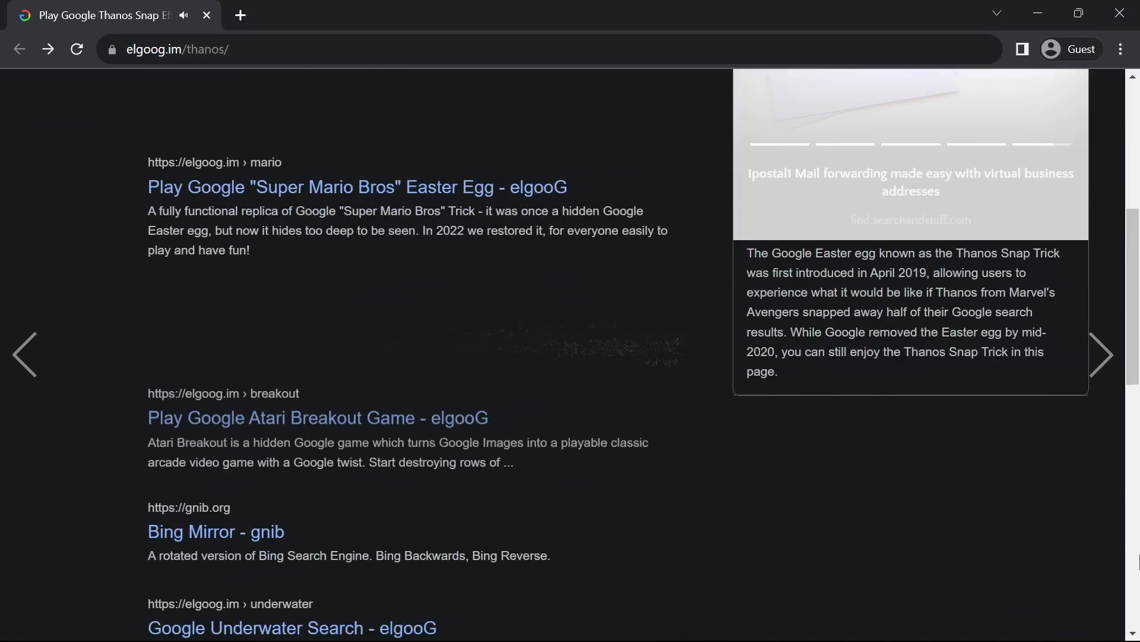
{"action": "scroll", "scroll_direction": "down", "scroll_amount": 3}
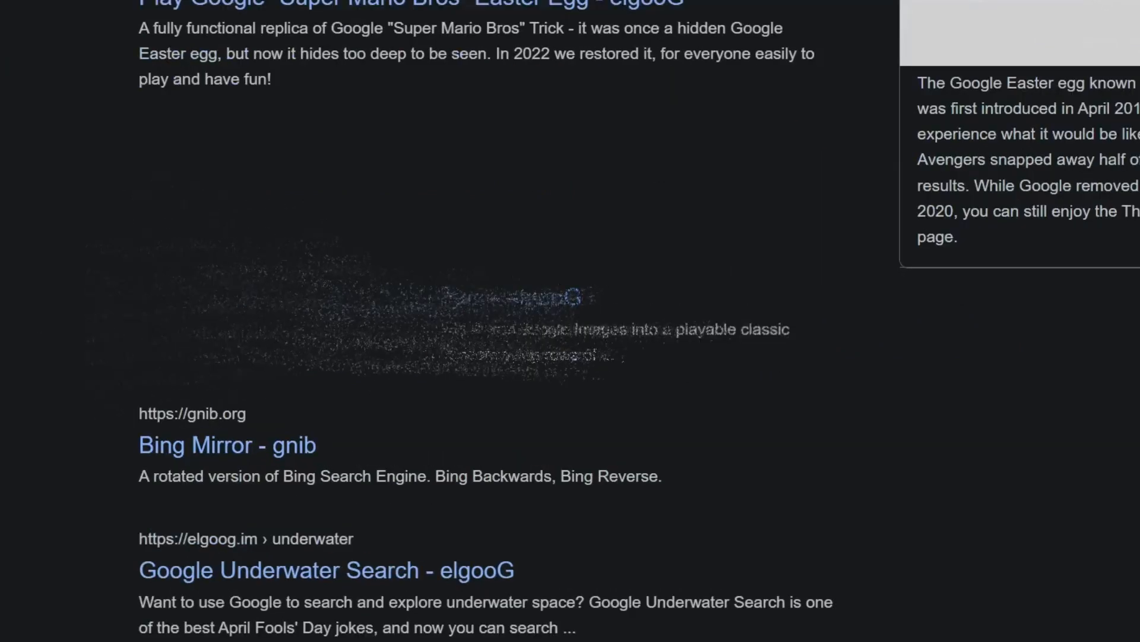
{"action": "scroll", "scroll_direction": "down", "scroll_amount": 3}
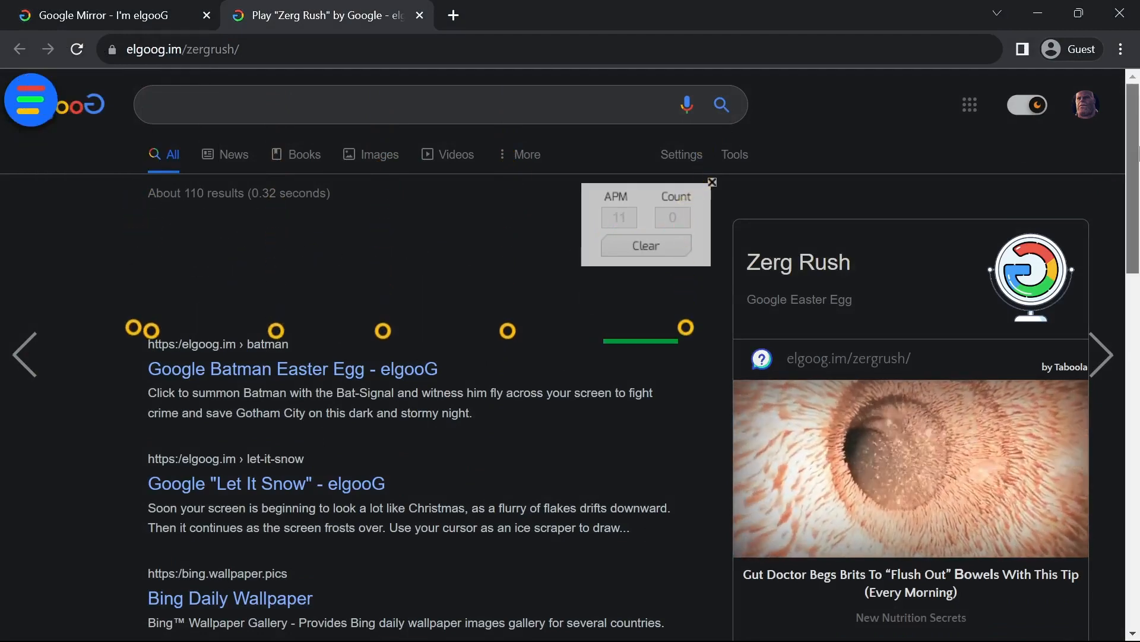
Scroll the Zerg Rush results while the yellow O's swarm and attack them.
{"action": "scroll", "scroll_direction": "down", "scroll_amount": 3}
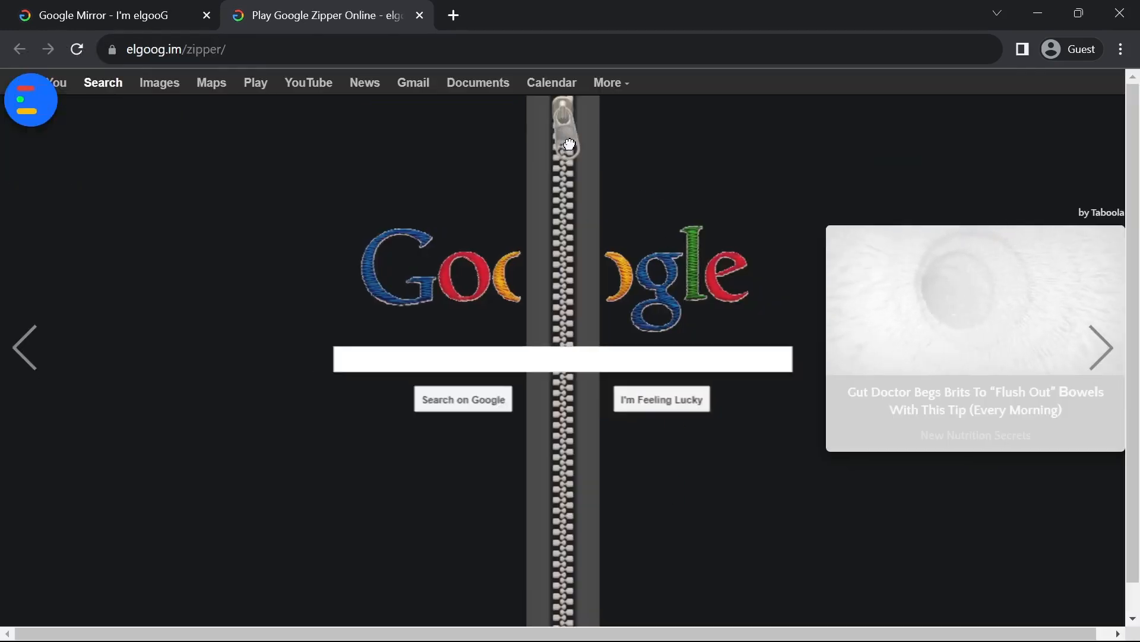
Drag the zipper pull from the top to the bottom of the Google homepage.
{"action": "left_click_drag", "start_coordinate": [566, 143], "coordinate": [574, 611]}
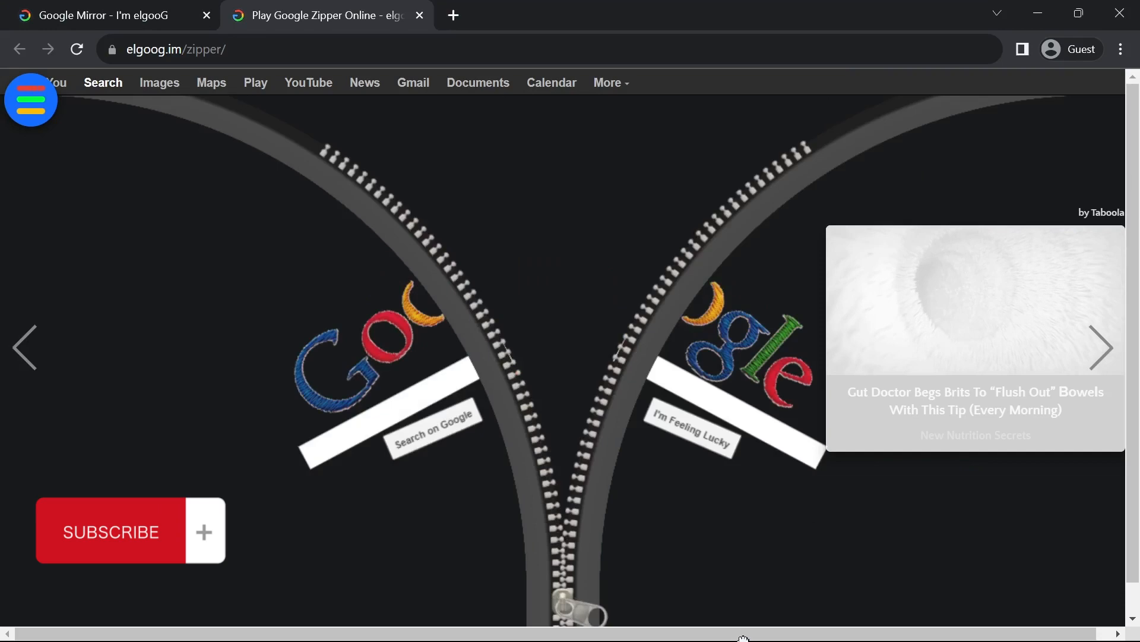